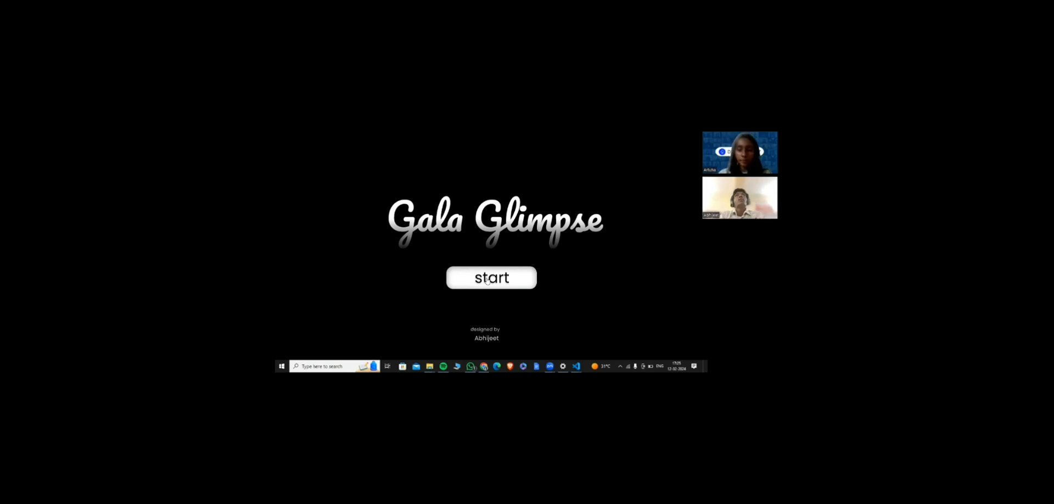
Navigate the Figma prototype to the Welcome sign-in frame with Mail and password fields
{"action": "left_click", "coordinate": [492, 278]}
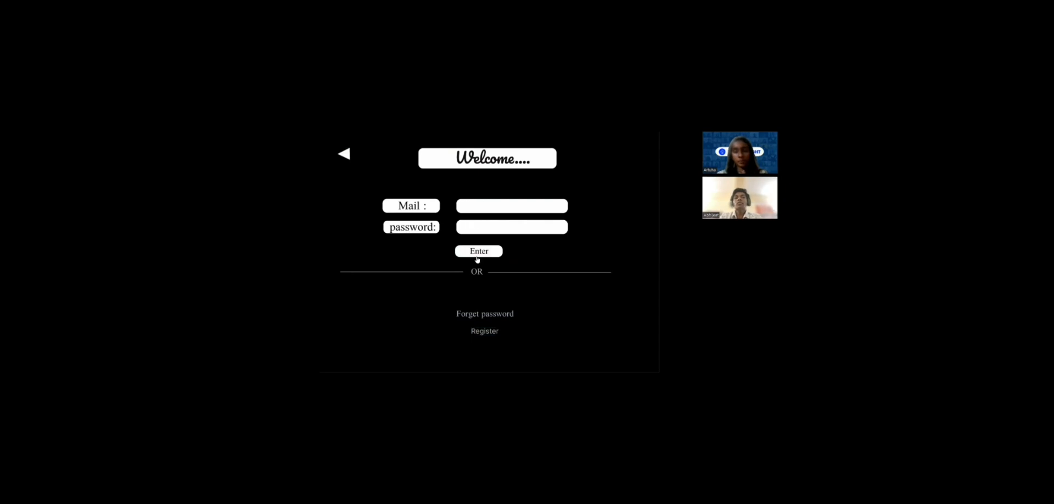
{"action": "mouse_move", "coordinate": [488, 317]}
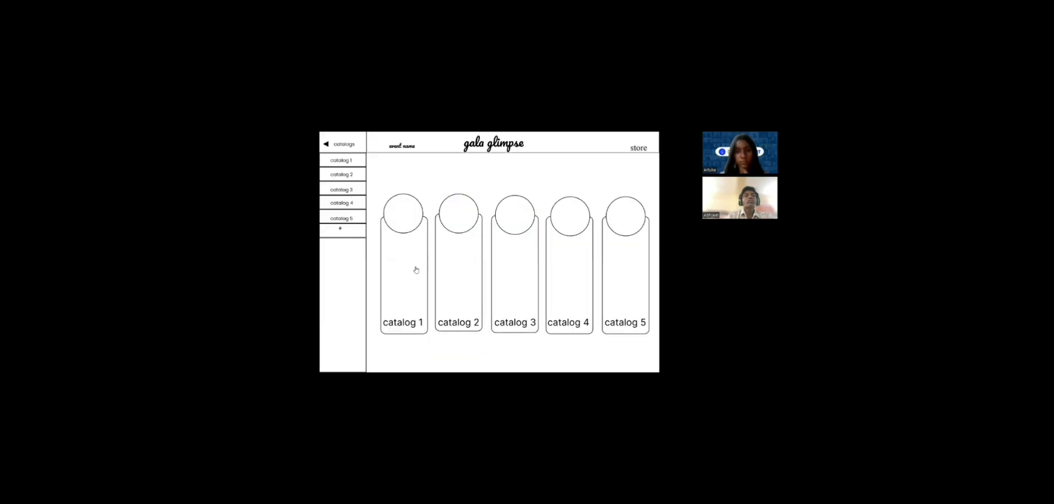
{"action": "mouse_move", "coordinate": [525, 225]}
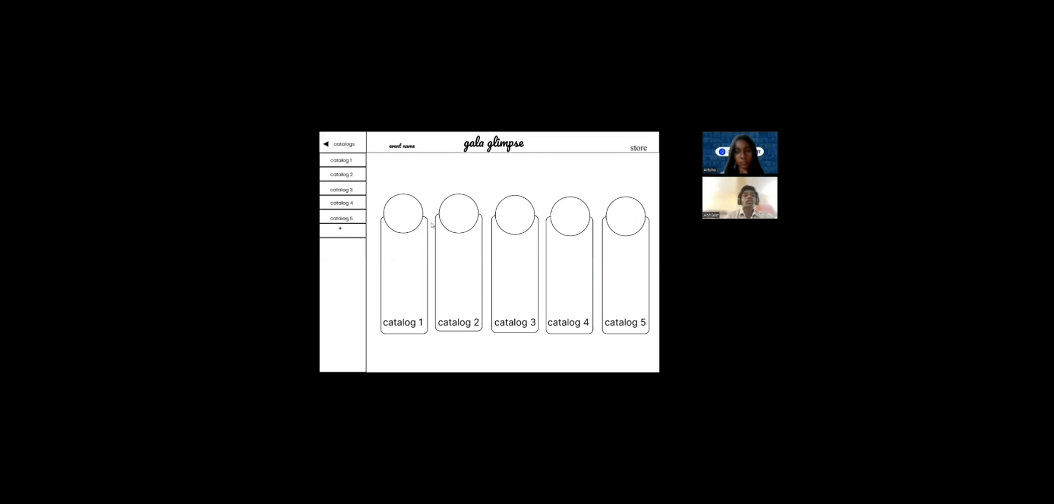
{"action": "mouse_move", "coordinate": [402, 290]}
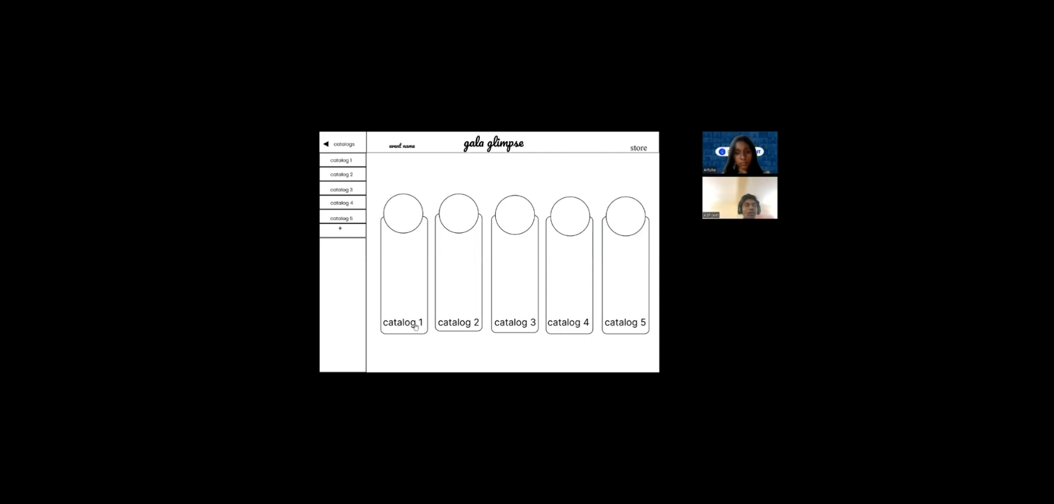
{"action": "mouse_move", "coordinate": [409, 311]}
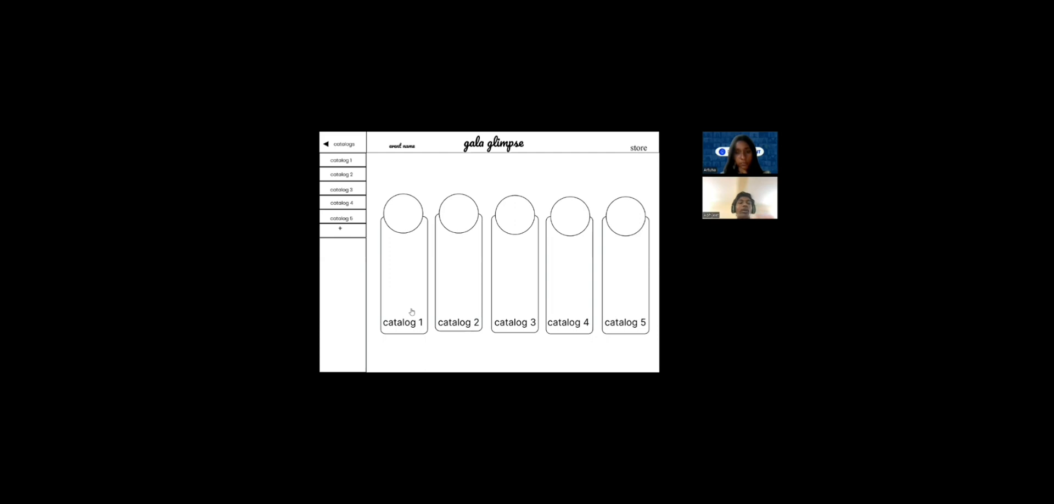
{"action": "mouse_move", "coordinate": [465, 340]}
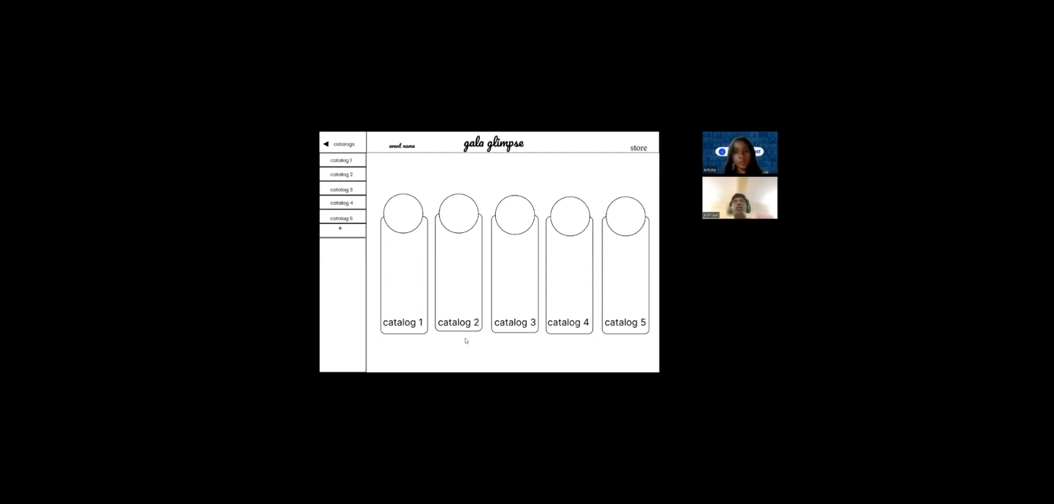
{"action": "mouse_move", "coordinate": [607, 312]}
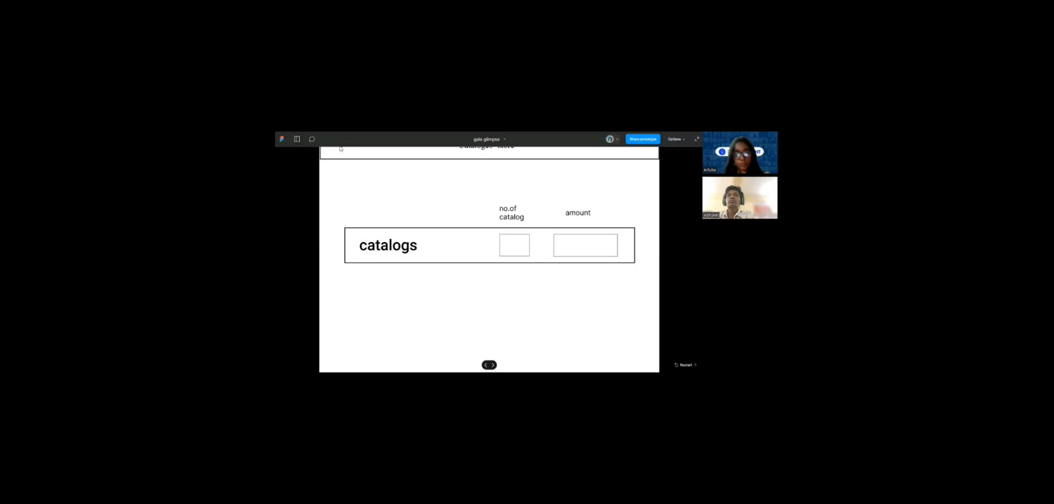
{"action": "mouse_move", "coordinate": [361, 165]}
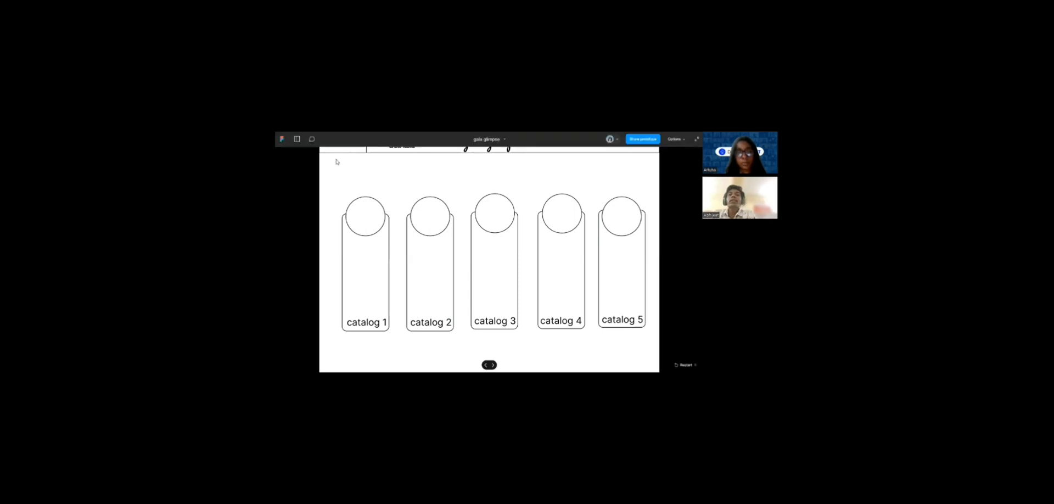
{"action": "mouse_move", "coordinate": [361, 250]}
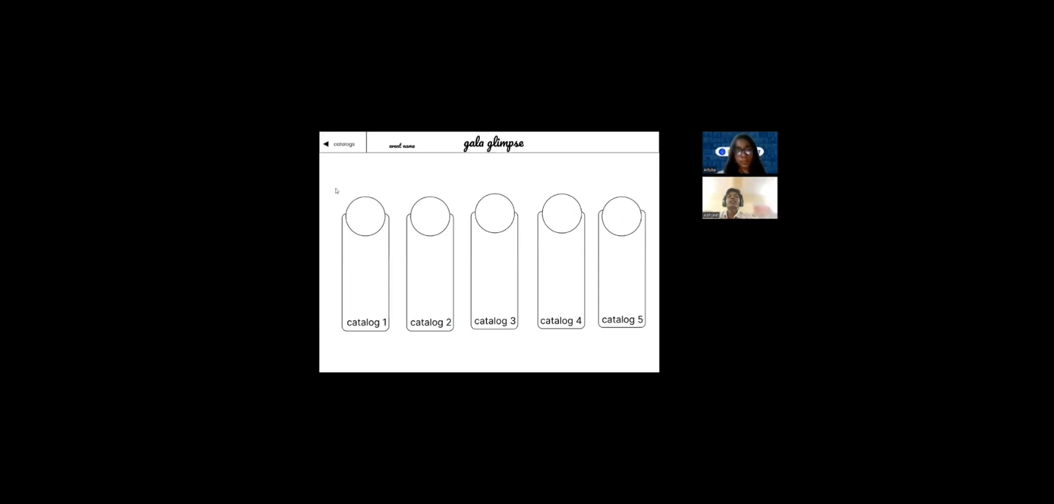
{"action": "mouse_move", "coordinate": [338, 193]}
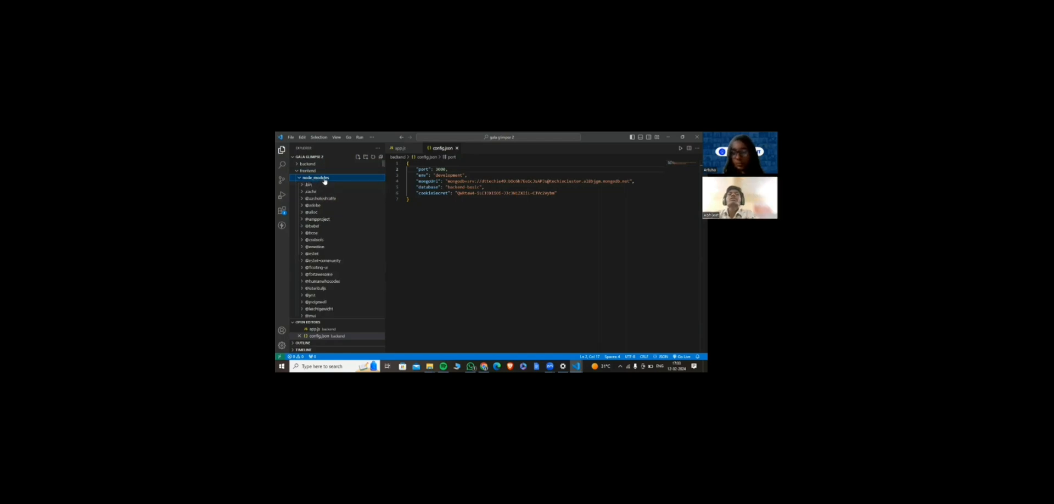
Browse the frontend public and src folders in the Explorer sidebar
{"action": "left_click", "coordinate": [307, 184]}
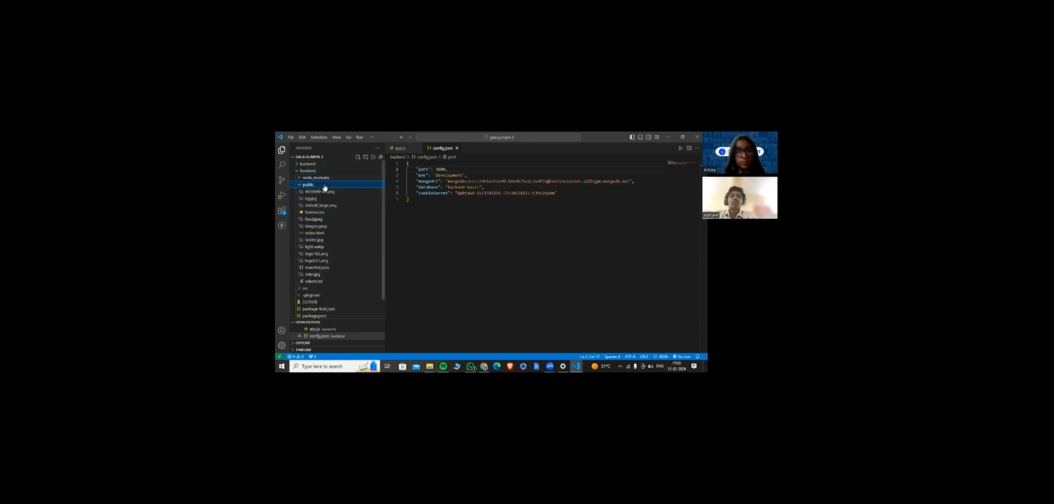
{"action": "left_click", "coordinate": [306, 191]}
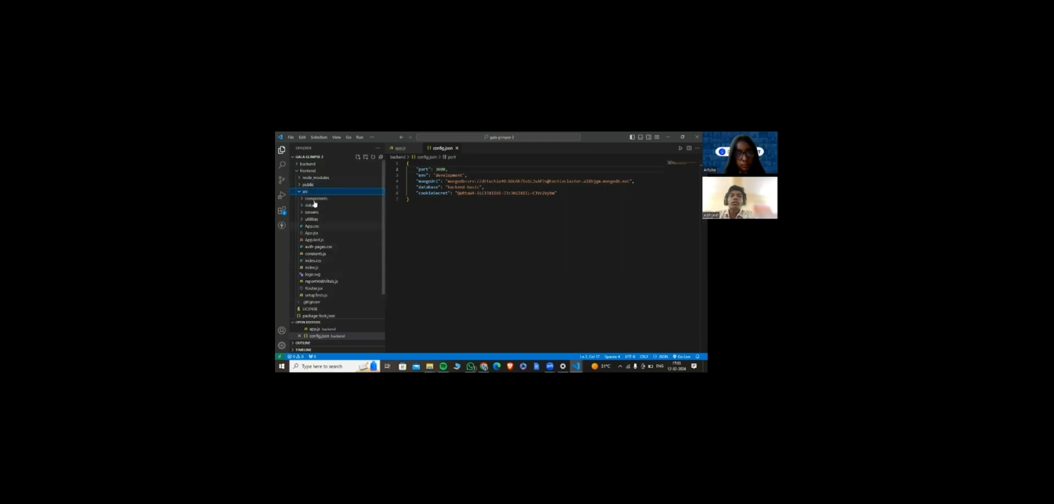
{"action": "left_click", "coordinate": [307, 184]}
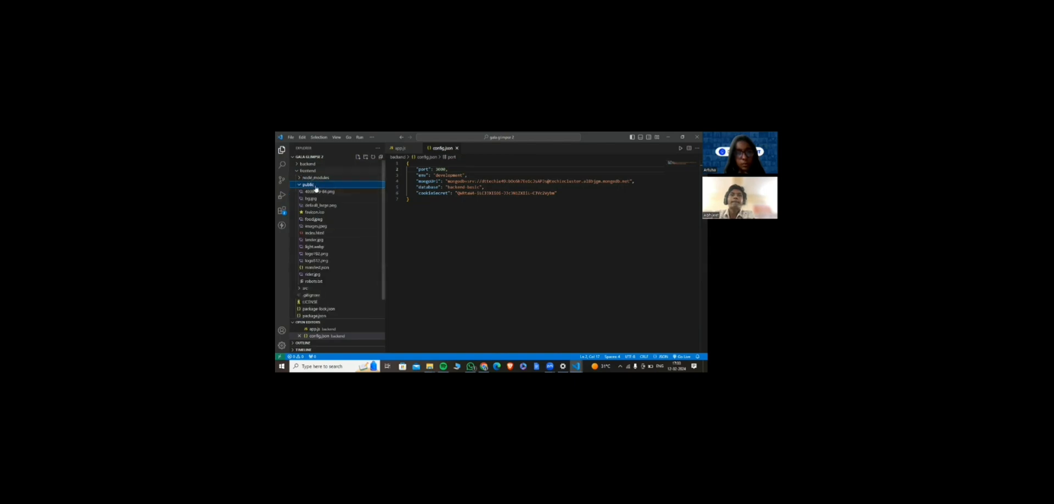
Expand the backend folder and its business logic folder to show their files
{"action": "left_click", "coordinate": [307, 164]}
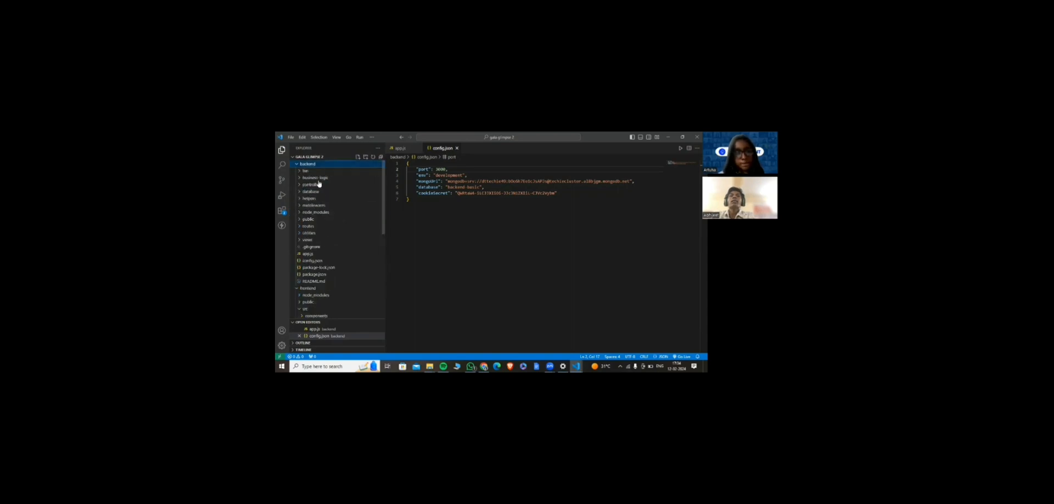
{"action": "left_click", "coordinate": [316, 178]}
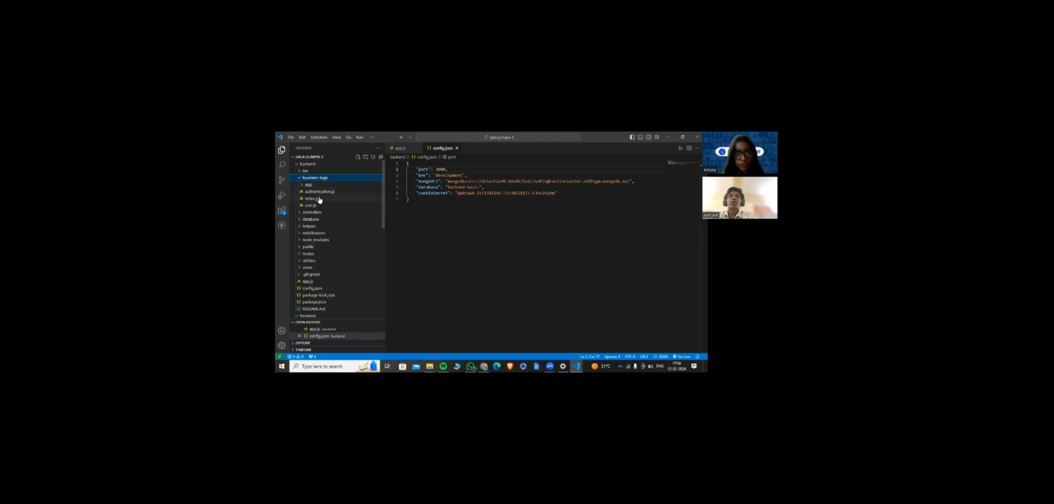
Show create.js from business logic > app and scroll through its payload and database insert code
{"action": "left_click", "coordinate": [311, 198]}
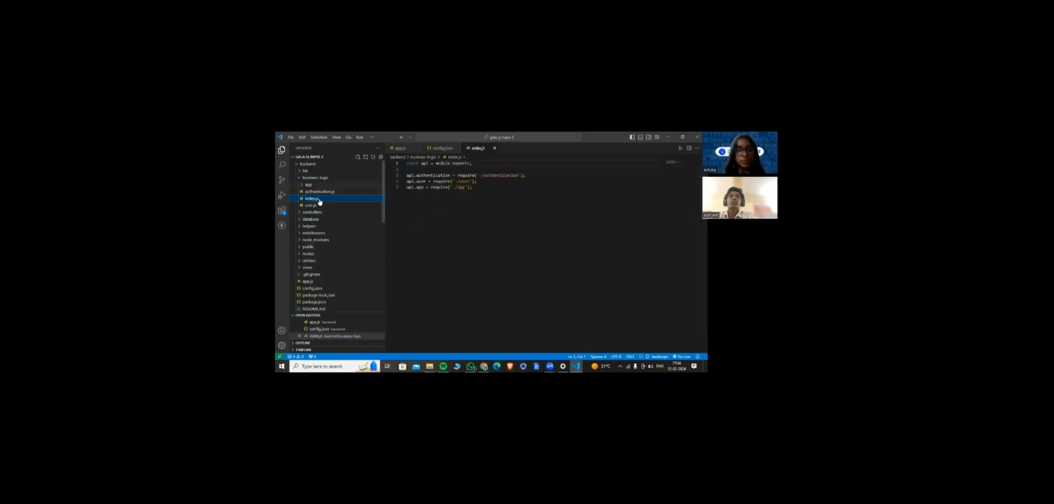
{"action": "left_click", "coordinate": [307, 184]}
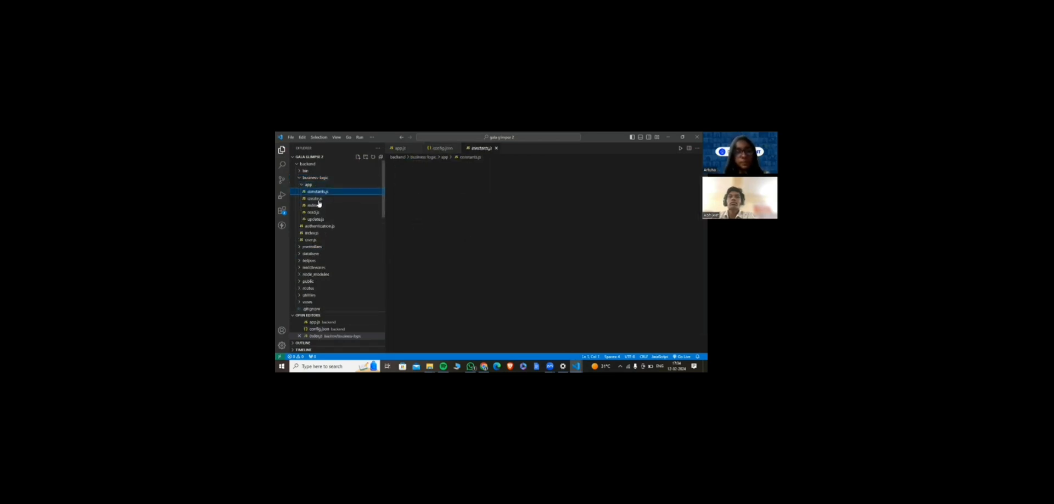
{"action": "left_click", "coordinate": [314, 198]}
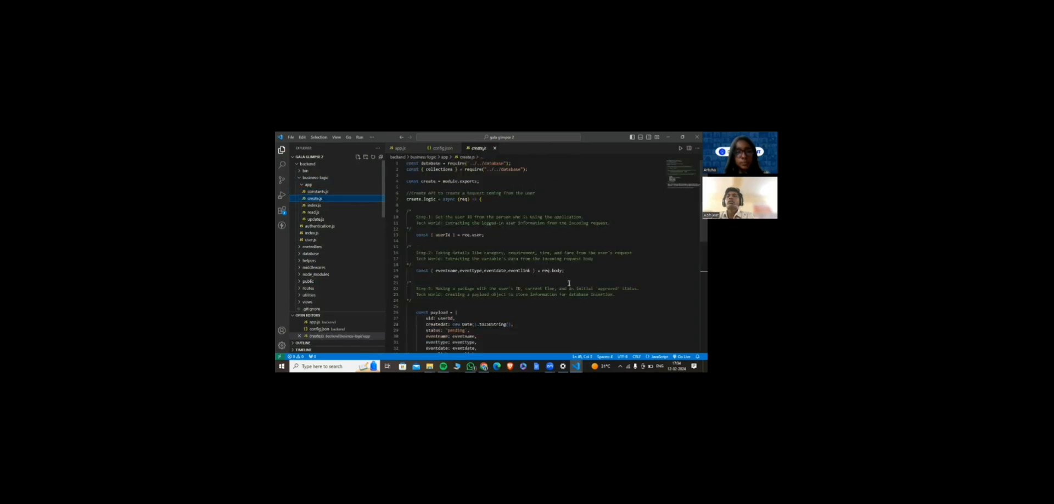
{"action": "scroll", "scroll_direction": "down", "scroll_amount": 3}
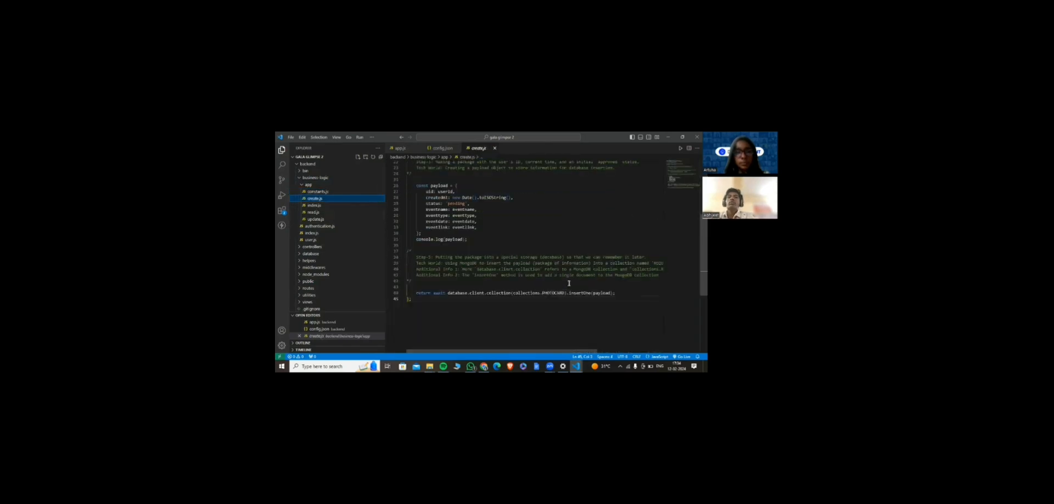
{"action": "scroll", "scroll_direction": "up", "scroll_amount": 3}
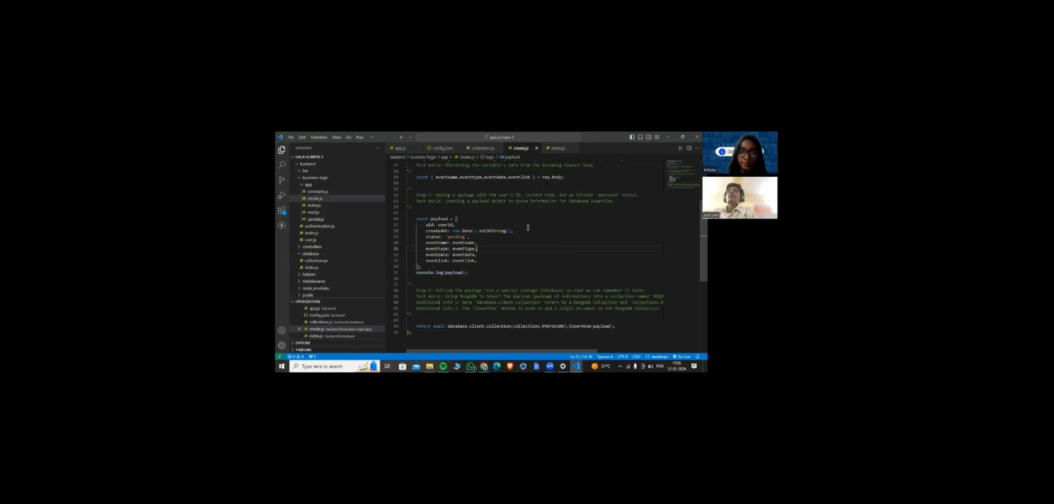
Review the payload object fields in create.js before moving to the database collections.js
{"action": "scroll", "scroll_direction": "up", "scroll_amount": 3}
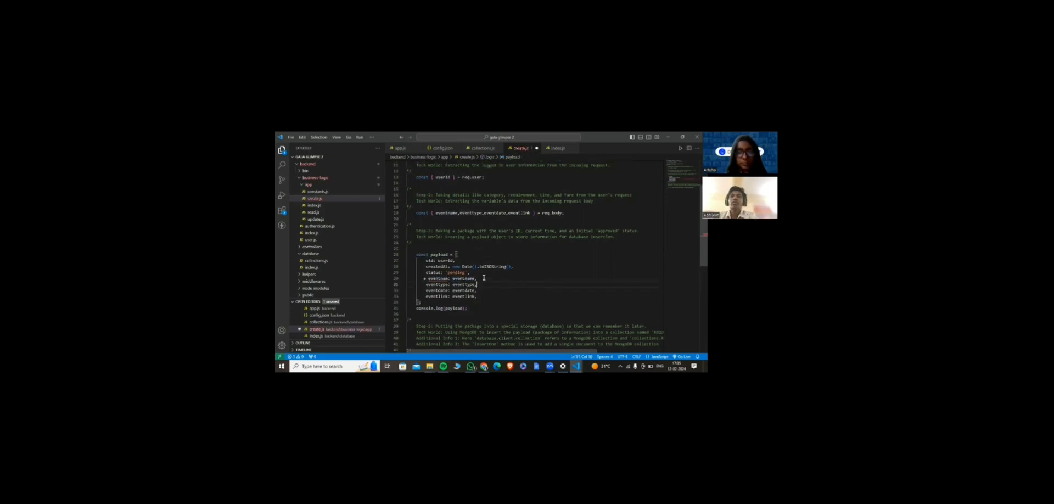
{"action": "scroll", "scroll_direction": "down", "scroll_amount": 3}
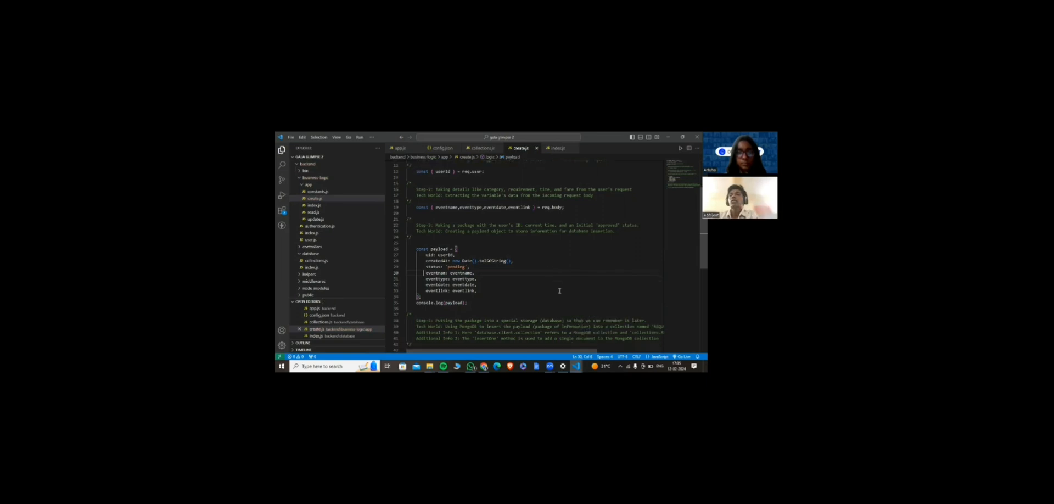
{"action": "scroll", "scroll_direction": "down", "scroll_amount": 3}
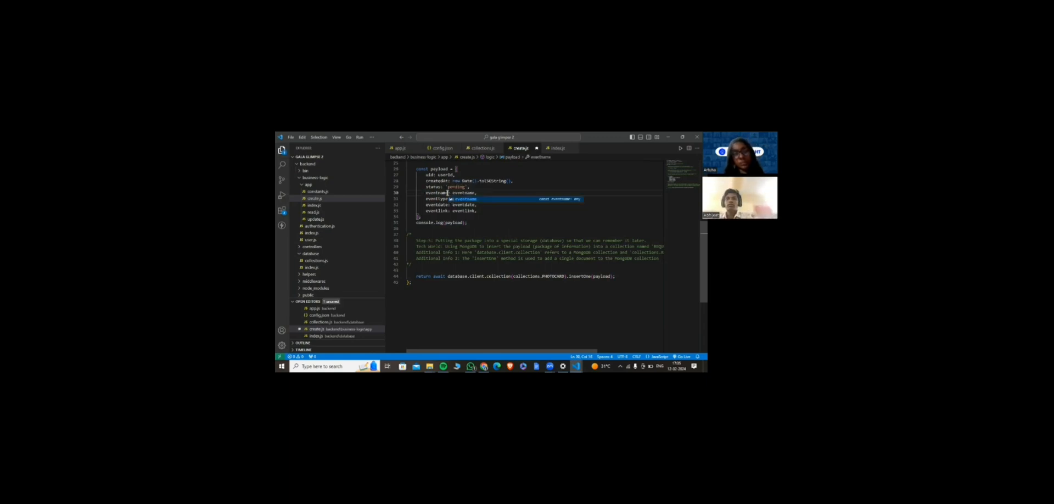
{"action": "left_click", "coordinate": [484, 219]}
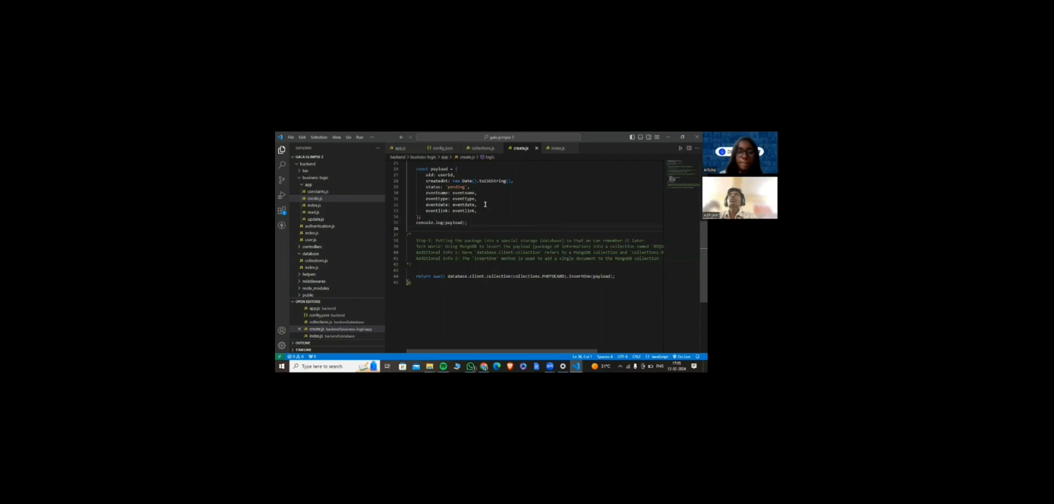
{"action": "mouse_move", "coordinate": [547, 277]}
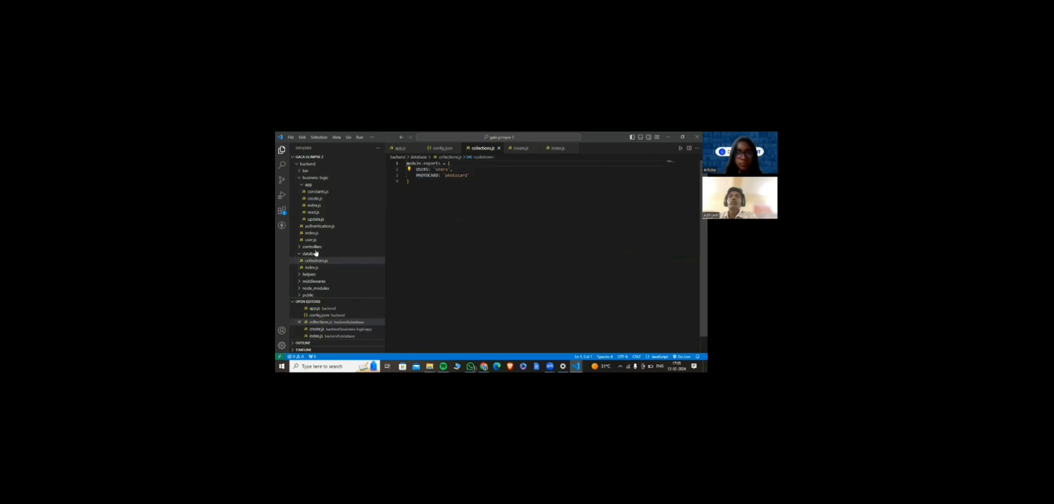
Compare create.js with collections.js, then show the database index.js MongoDB connection setup
{"action": "left_click", "coordinate": [520, 148]}
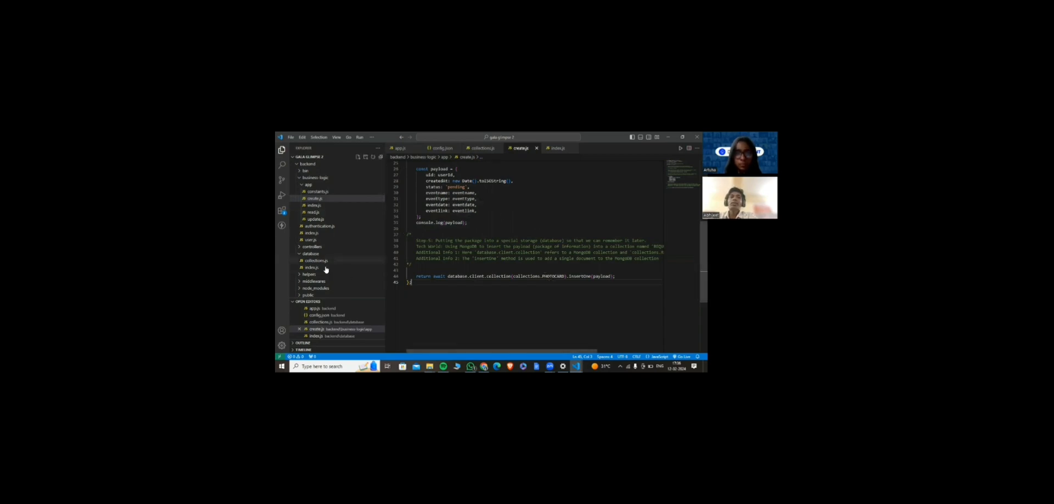
{"action": "left_click", "coordinate": [316, 260]}
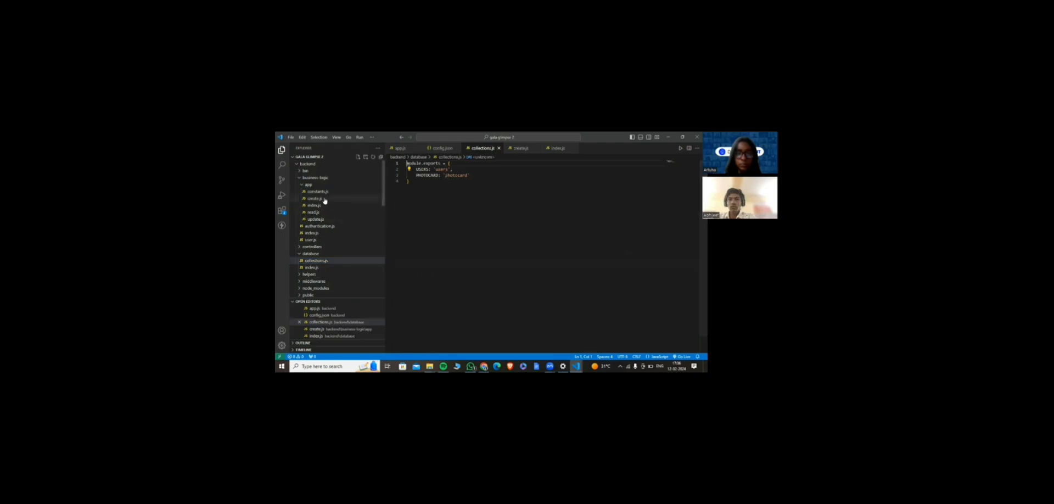
{"action": "left_click", "coordinate": [518, 148]}
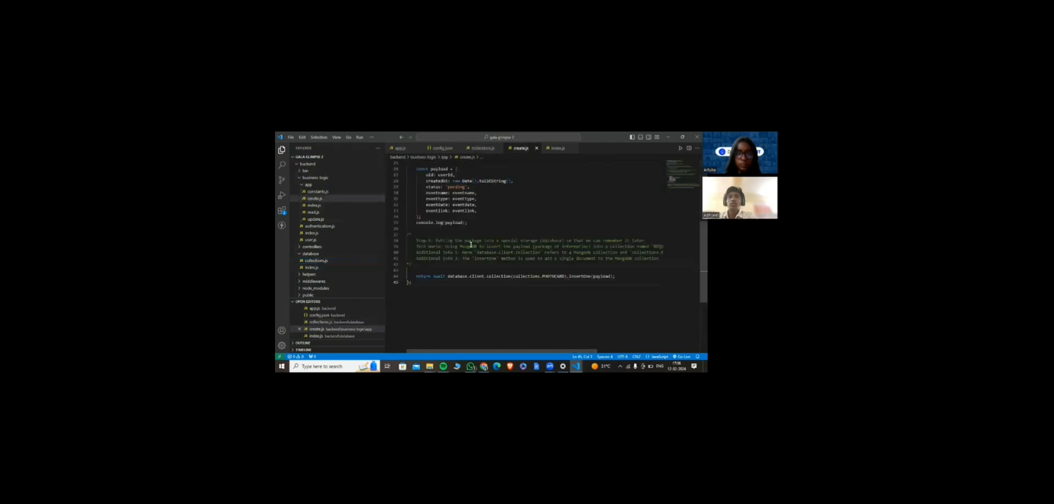
{"action": "left_click", "coordinate": [481, 148]}
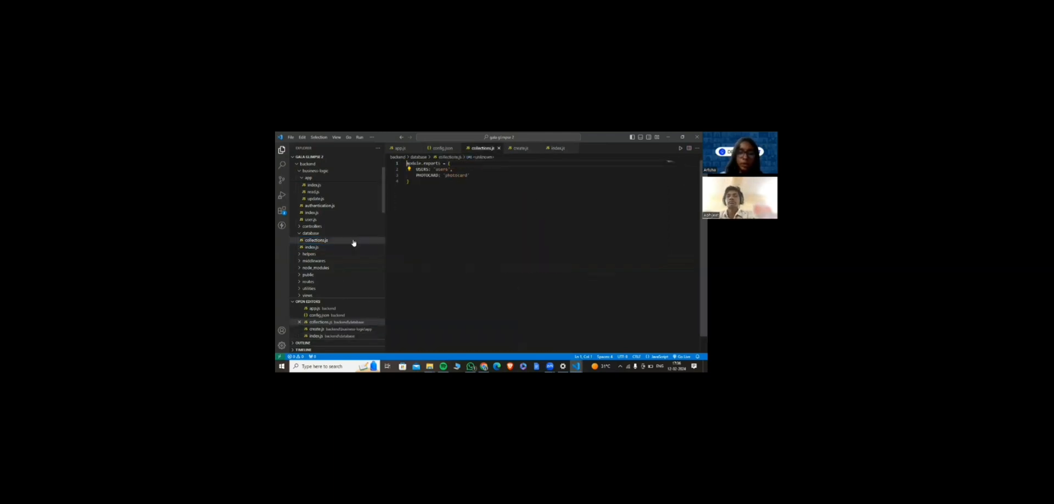
{"action": "left_click", "coordinate": [311, 247]}
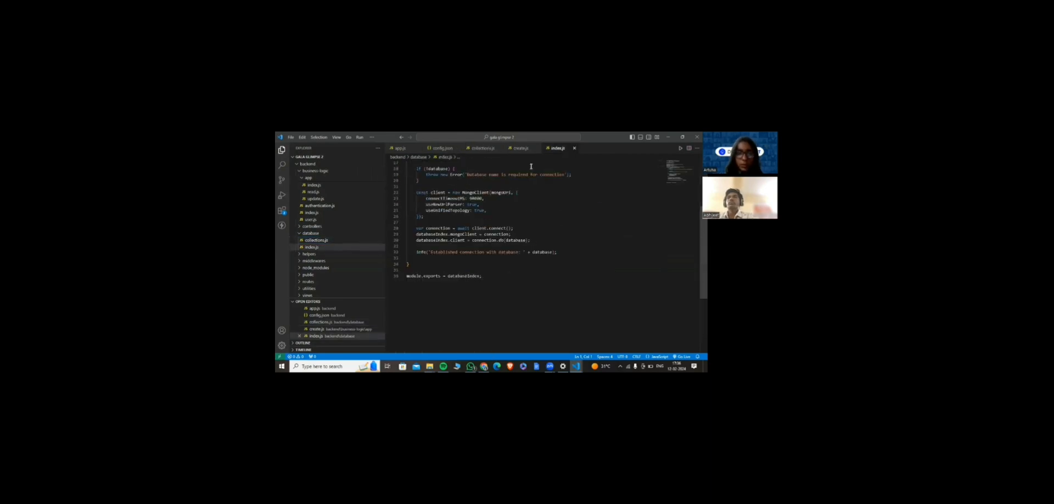